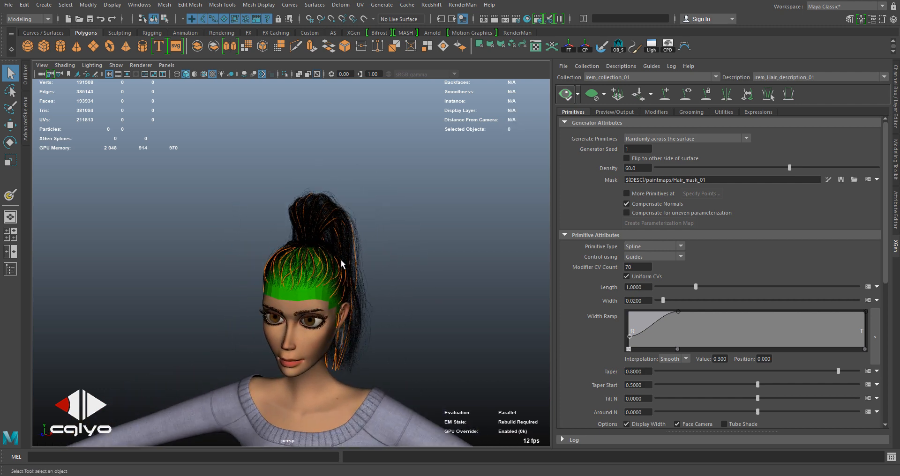
Orbit the view around the character's head to inspect the hair
left_click_drag(345, 264, 270, 241)
type("0.03")
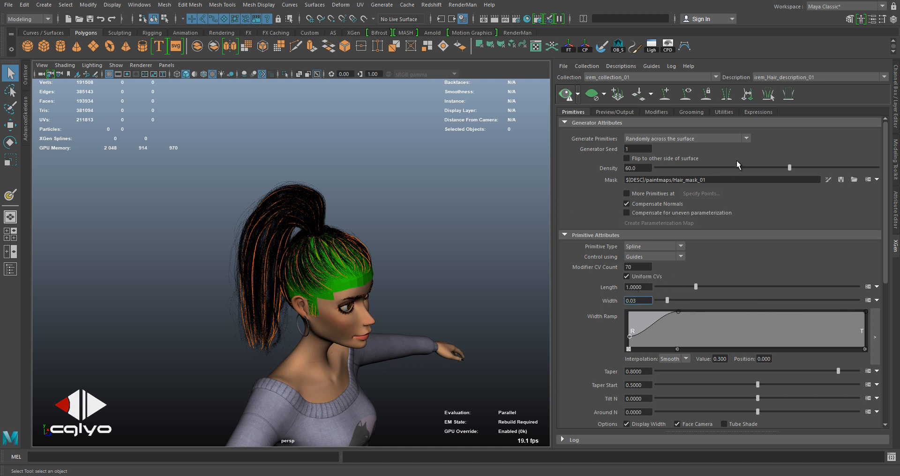
mouse_move(775, 82)
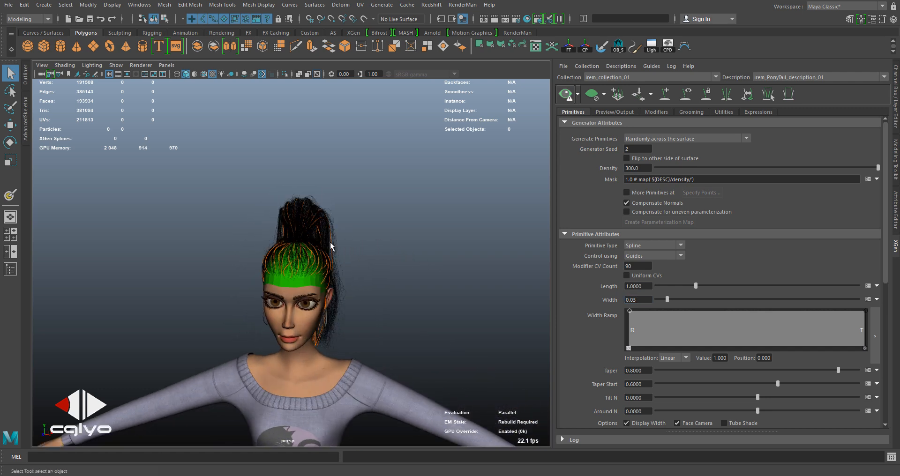
left_click_drag(330, 247, 370, 230)
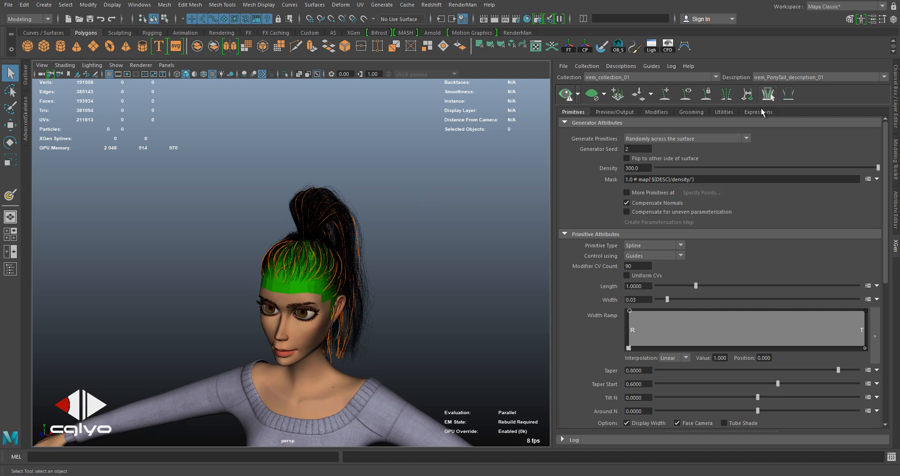
Add a global float expression named GlobalWidth in the Expressions tab
left_click(758, 112)
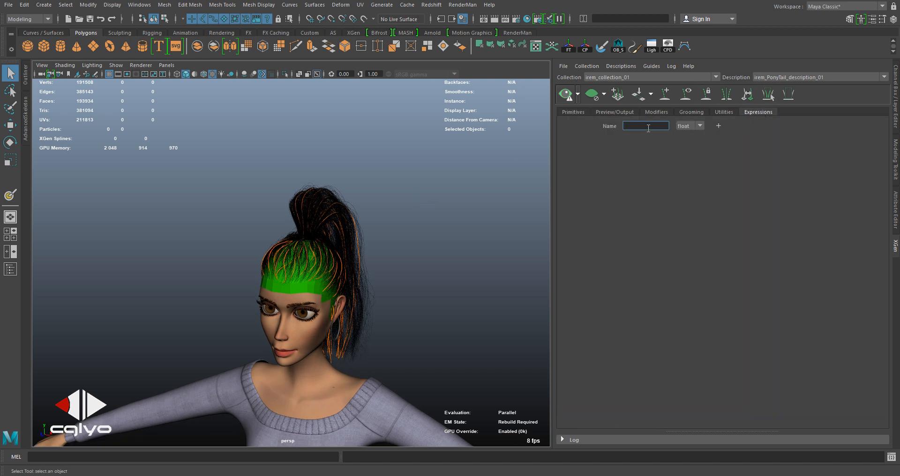
type("GlobalWidth")
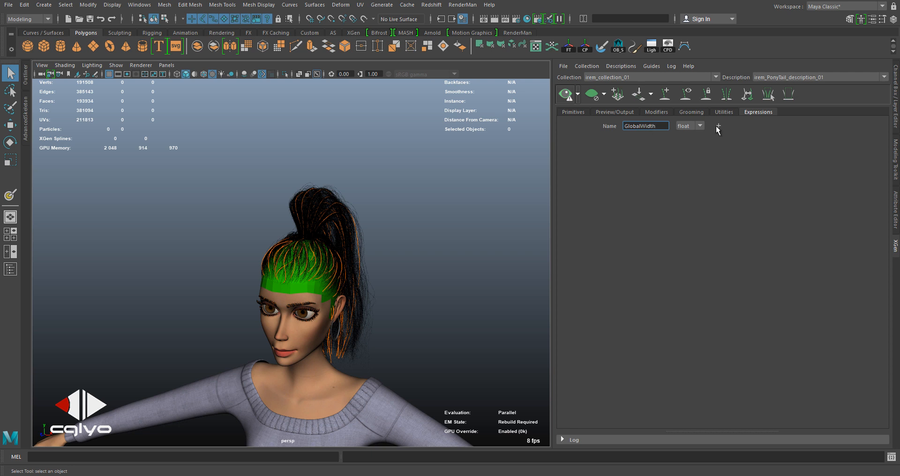
left_click(718, 126)
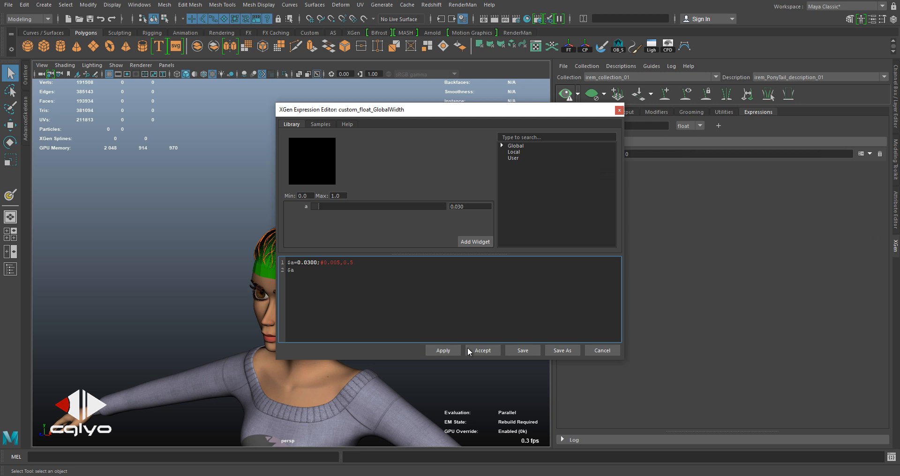
left_click(482, 351)
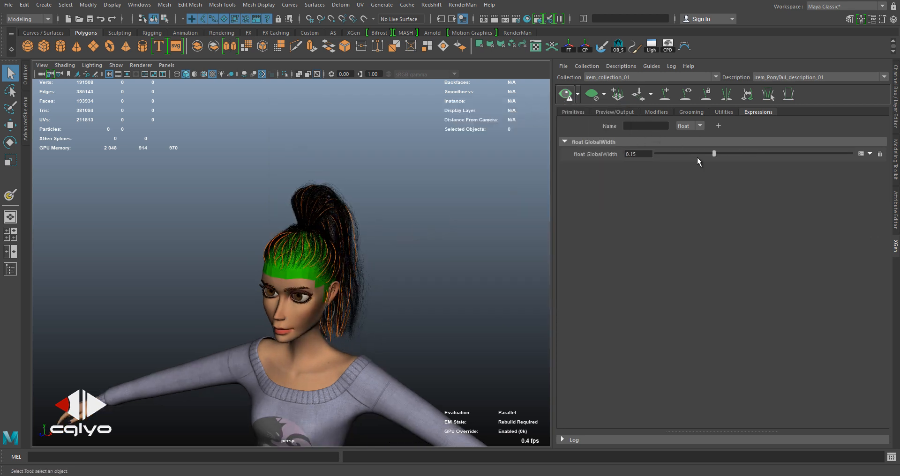
Drag the GlobalWidth slider to about 0.13
left_click_drag(715, 153, 717, 153)
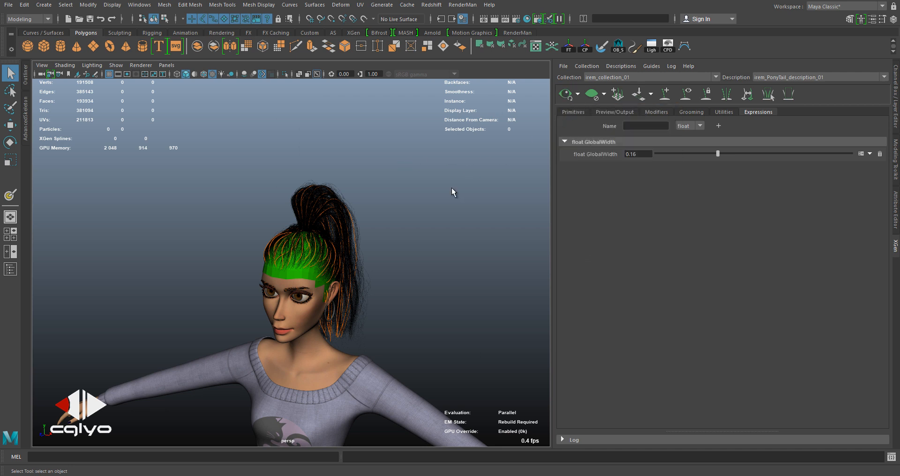
left_click_drag(716, 153, 679, 153)
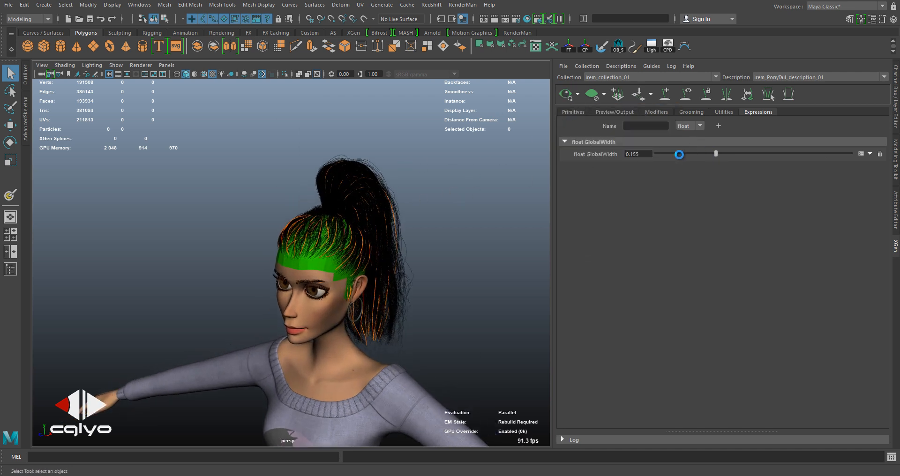
left_click_drag(680, 153, 705, 157)
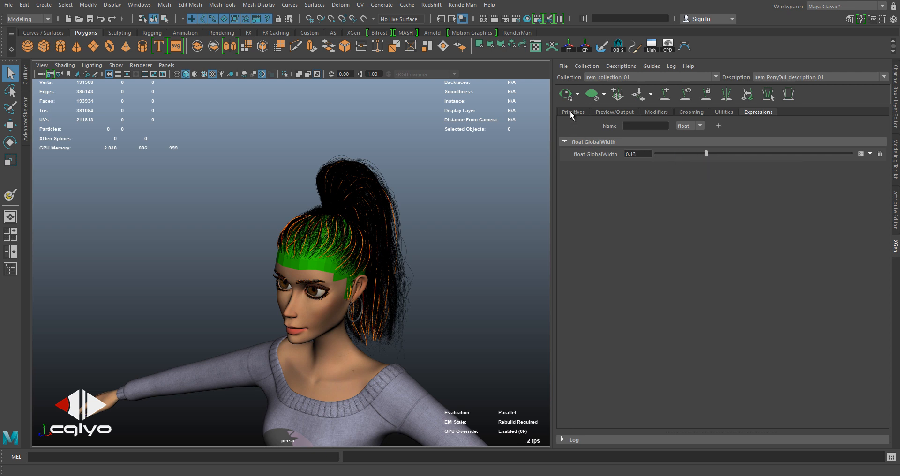
Drive the ponytail's Width attribute with the GlobalWidth() expression
left_click(572, 112)
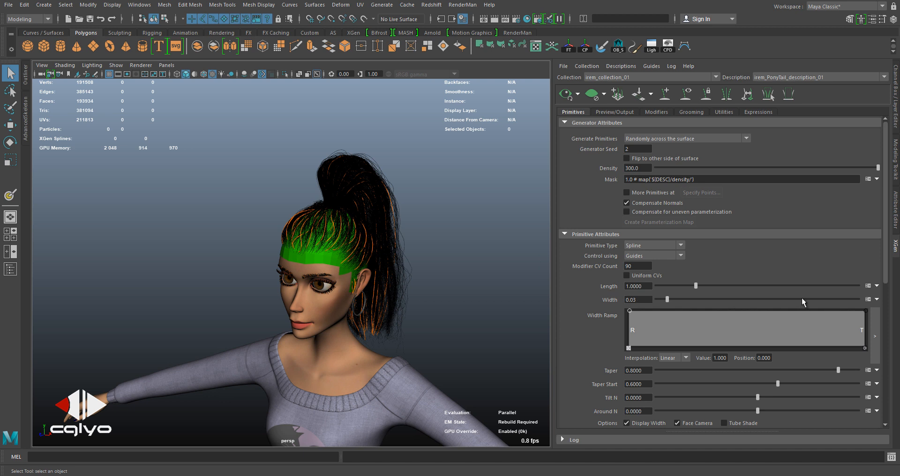
left_click(872, 299)
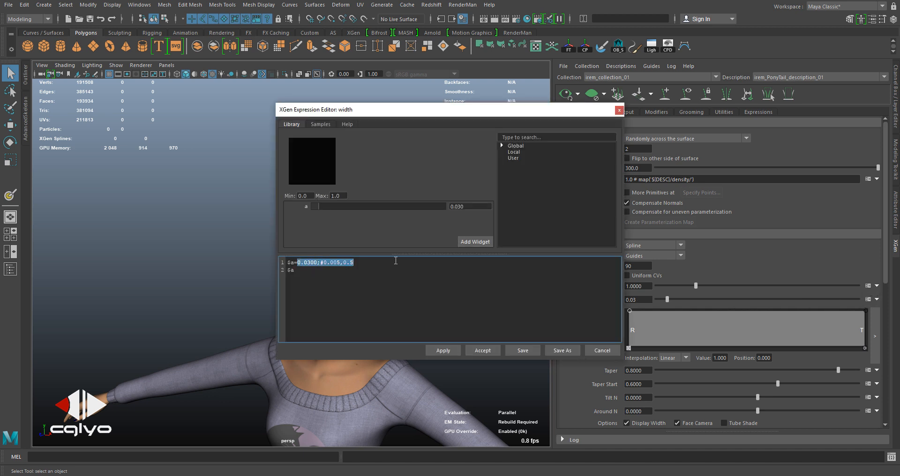
type("G")
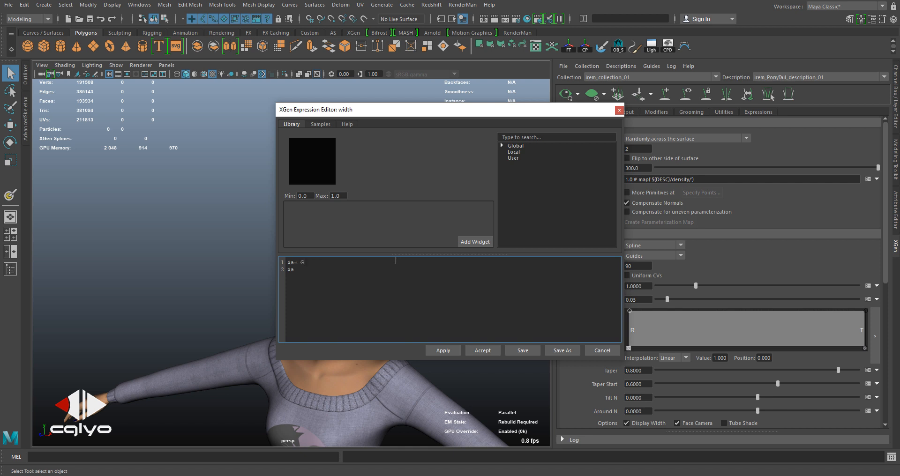
type("lobalWid")
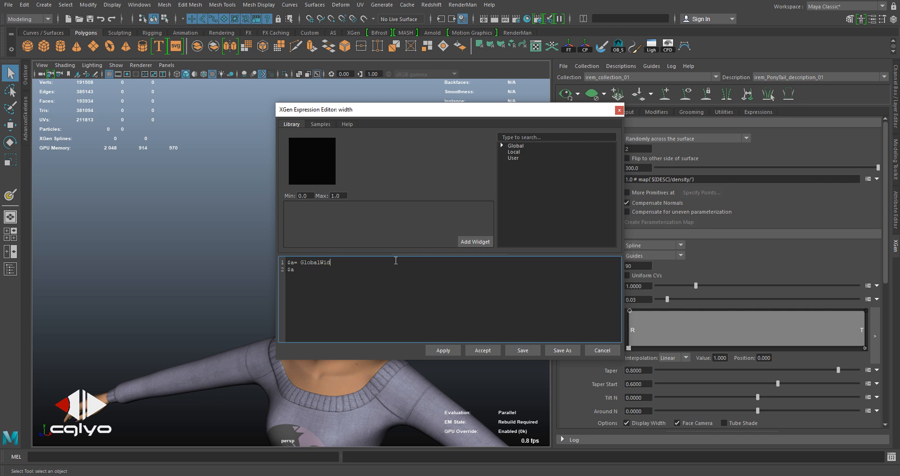
type("th")
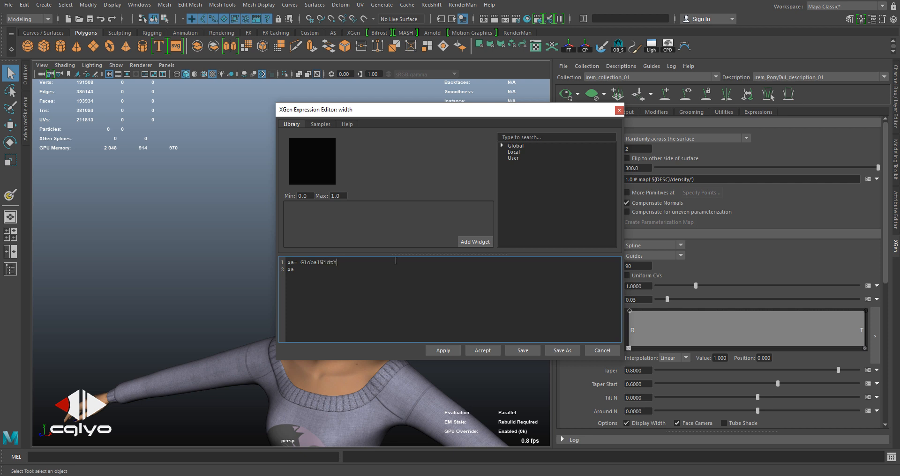
type("();")
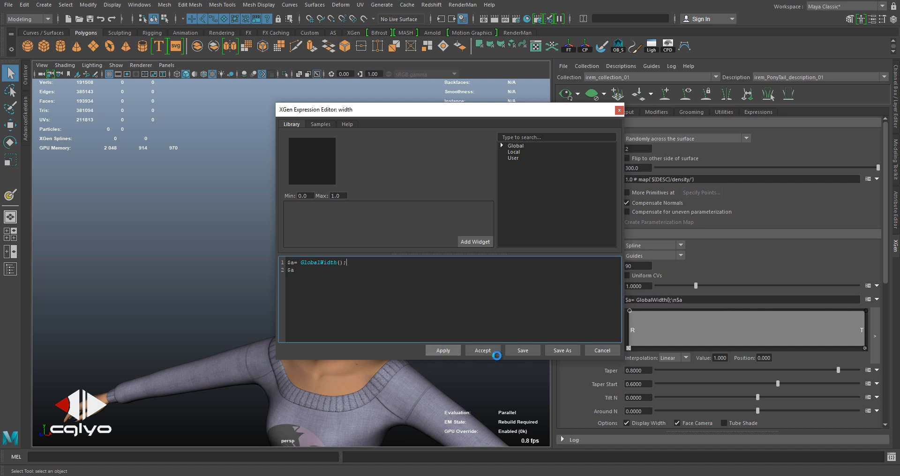
left_click(482, 350)
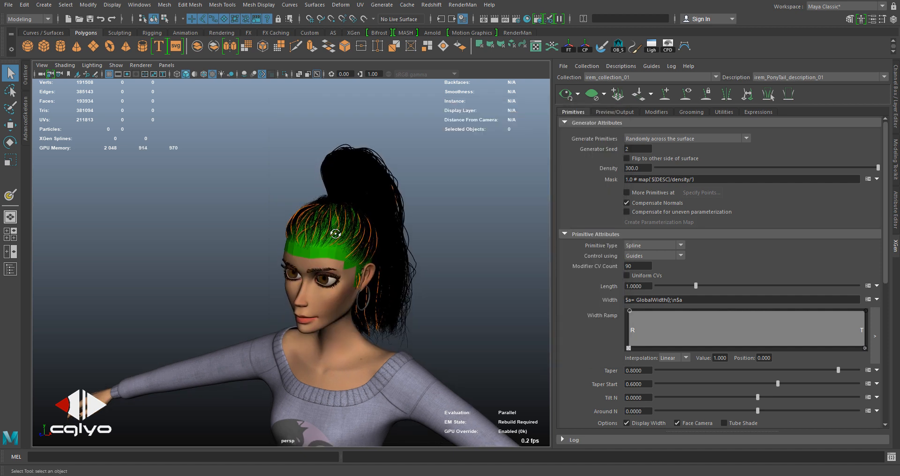
Adjust the GlobalWidth value in the Expressions tab
left_click(758, 112)
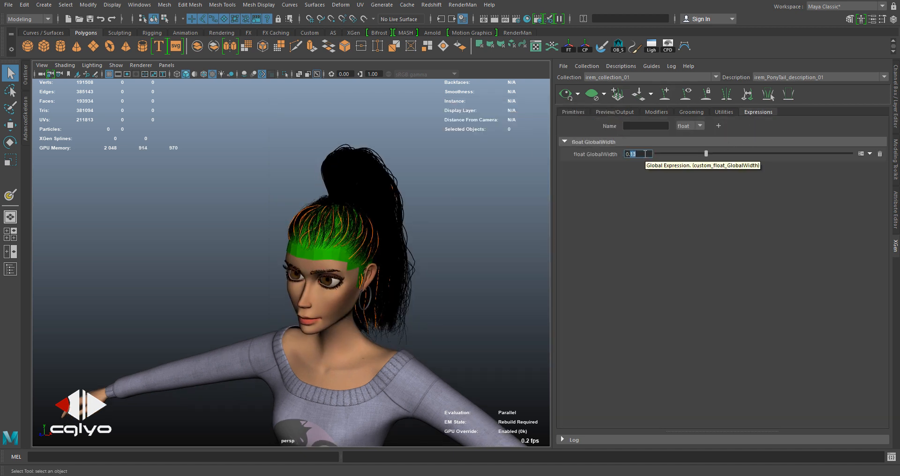
type("0.5")
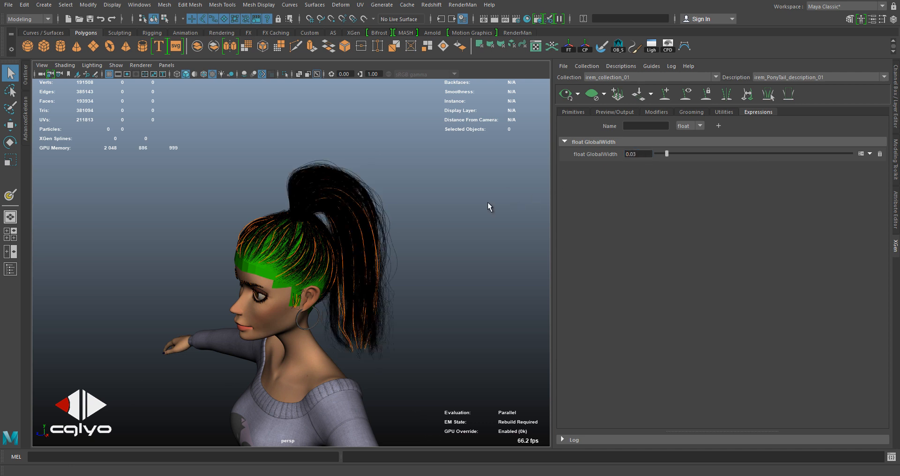
Switch to the main hair description and bring up its Width expression editor
left_click(882, 78)
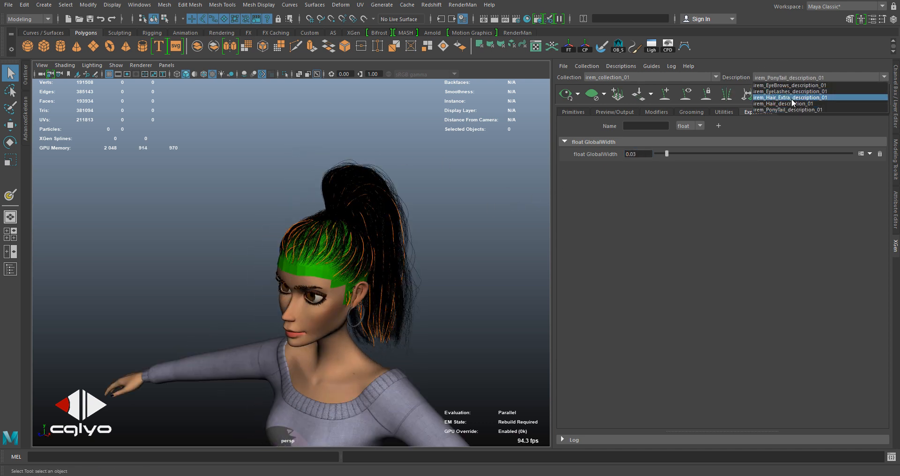
left_click(788, 104)
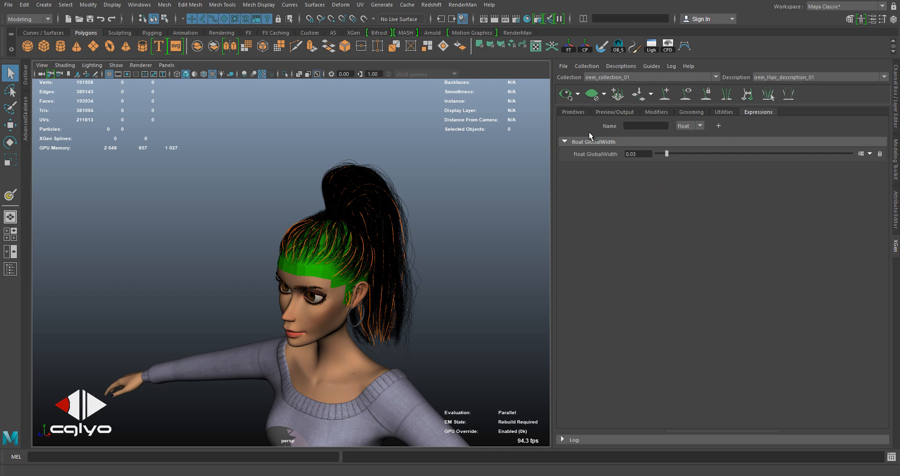
left_click(572, 112)
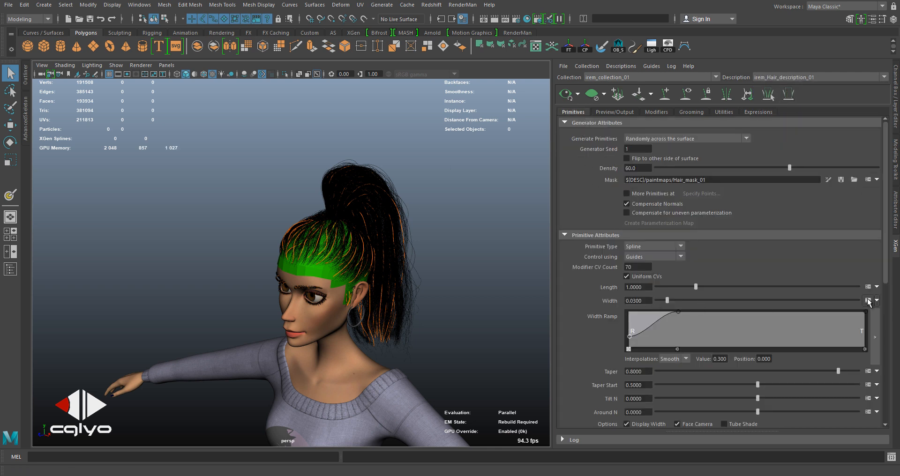
left_click(868, 301)
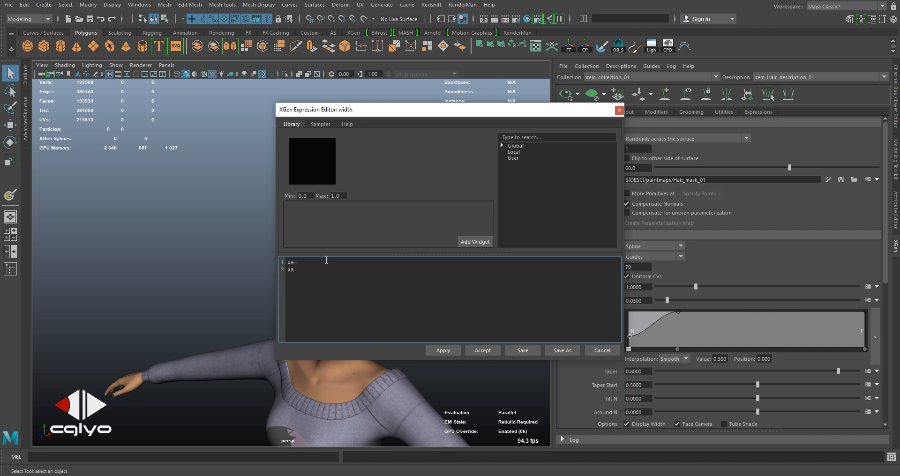
Enter $a= GlobalWidth(); so the hair width follows the global value, and apply it
type("Glo")
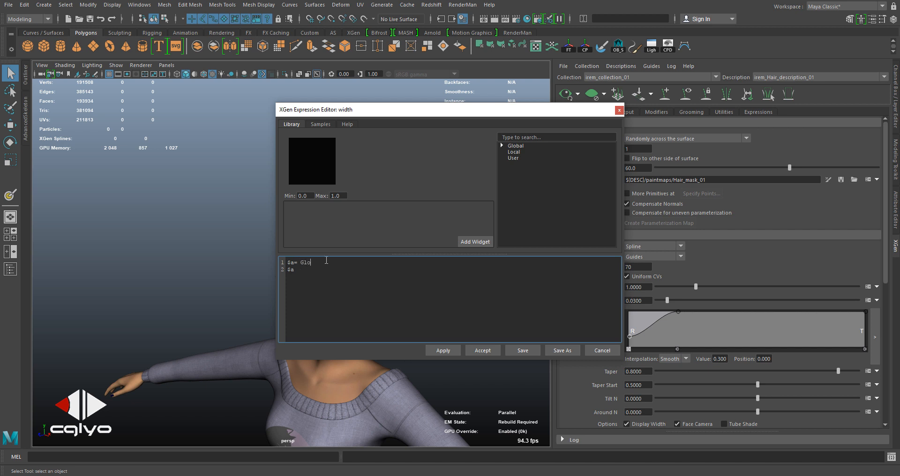
type("balWidt")
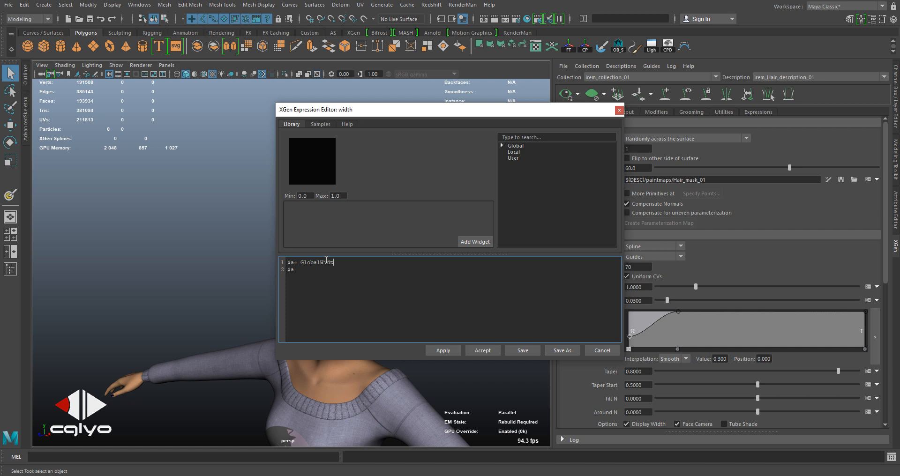
type("*(")
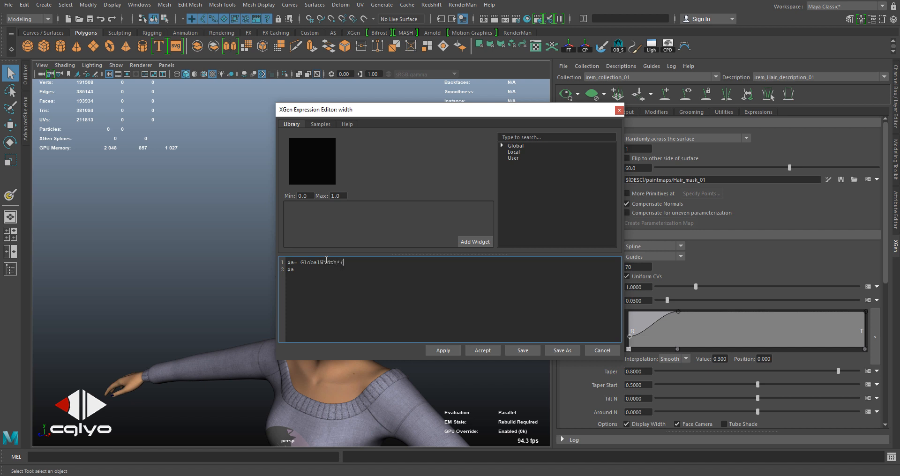
type(");")
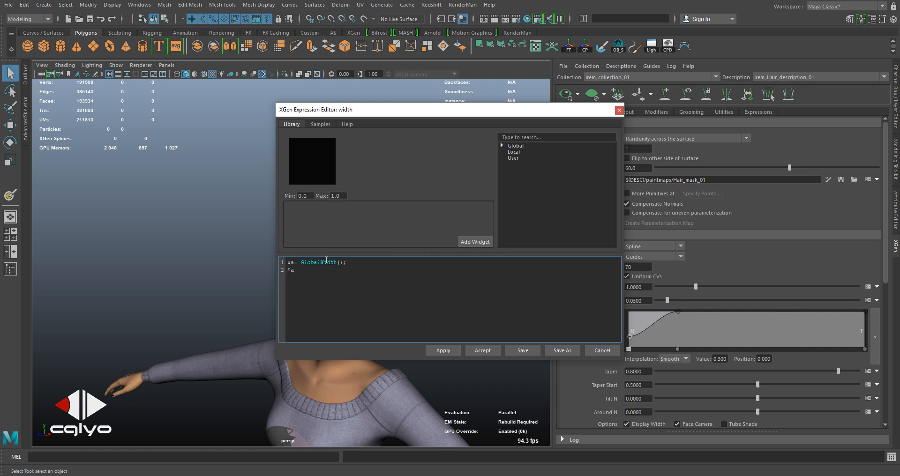
left_click(442, 349)
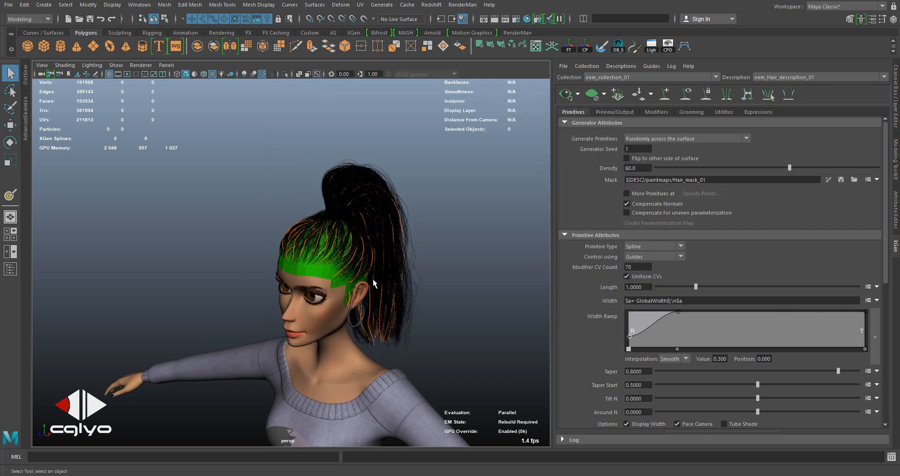
Enter a new GlobalWidth value in its float field and inspect the thicker hair from the front
left_click(757, 112)
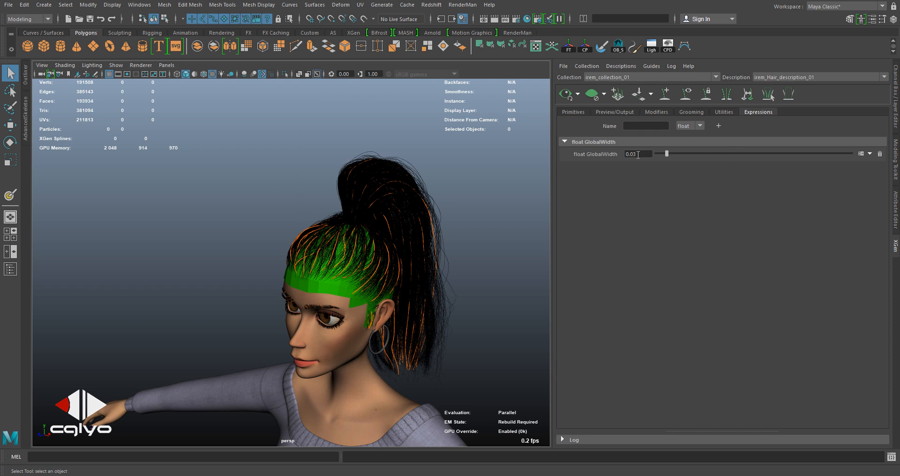
triple_click(637, 154)
type("0.1")
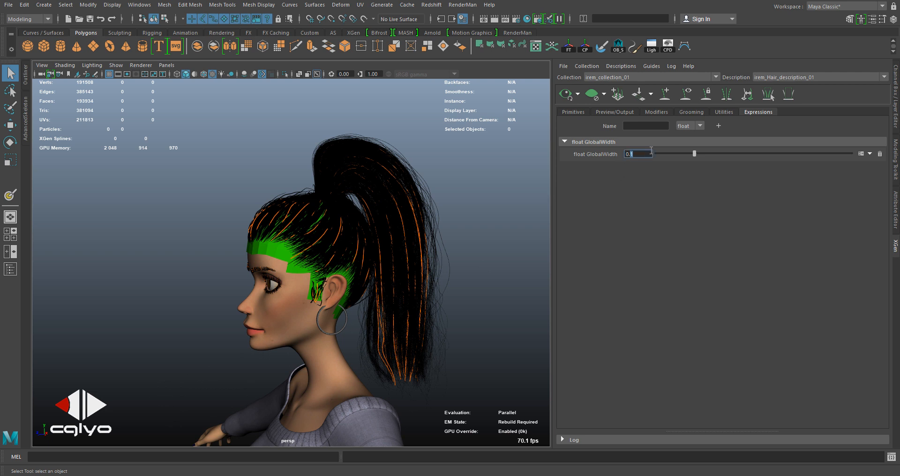
type("0.05")
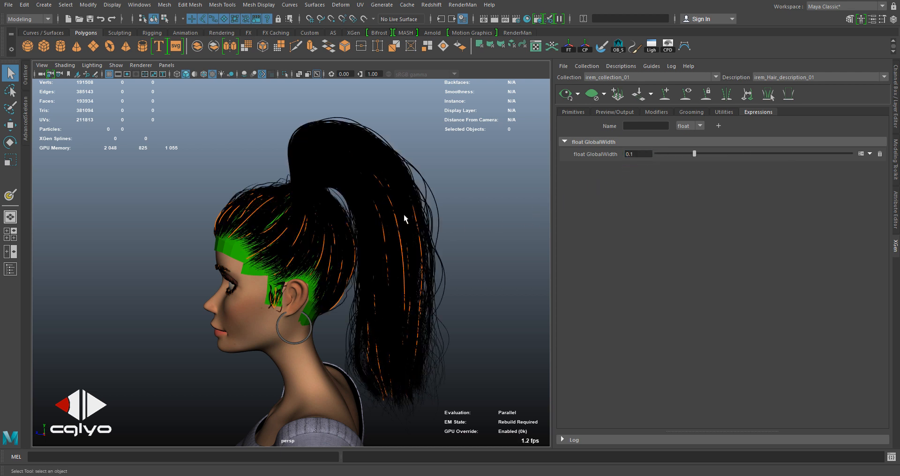
left_click_drag(404, 220, 424, 209)
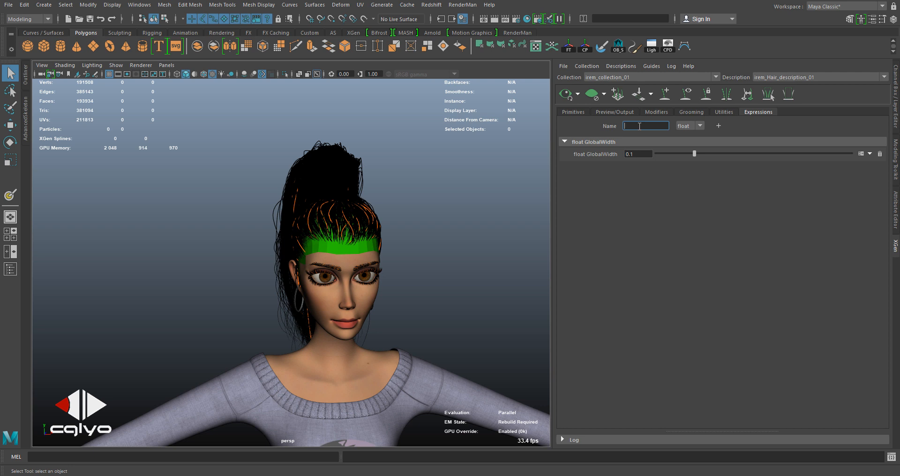
Add a GlobalTaper global float expression and bring up the Taper expression editor
type("GlobalTaper")
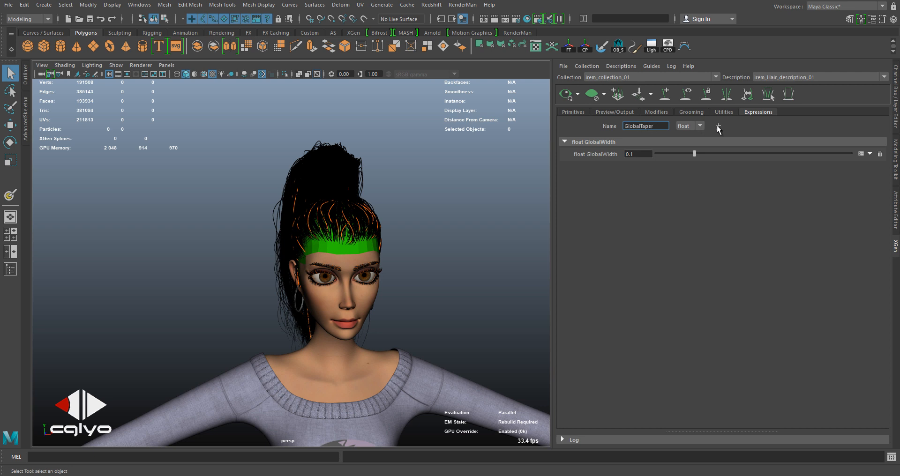
left_click(571, 111)
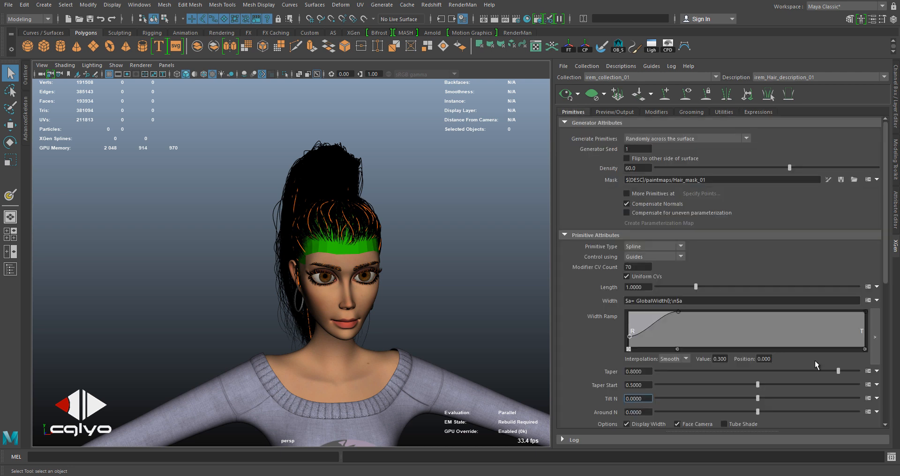
left_click(868, 371)
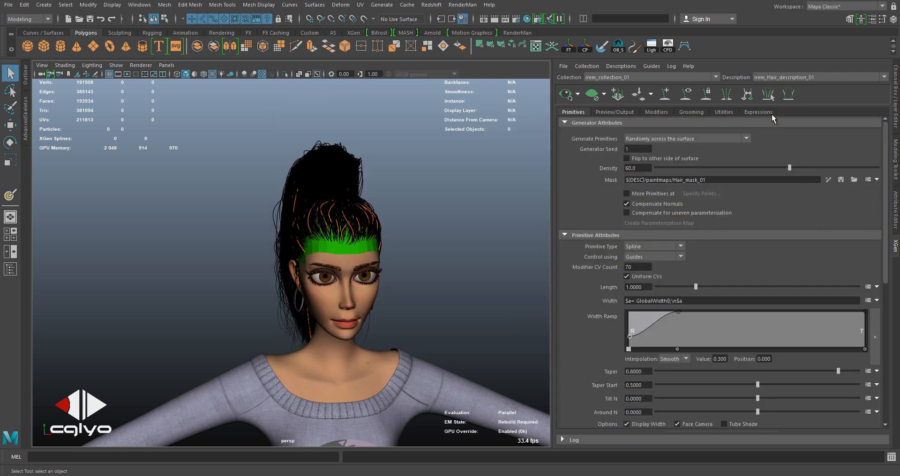
left_click(878, 371)
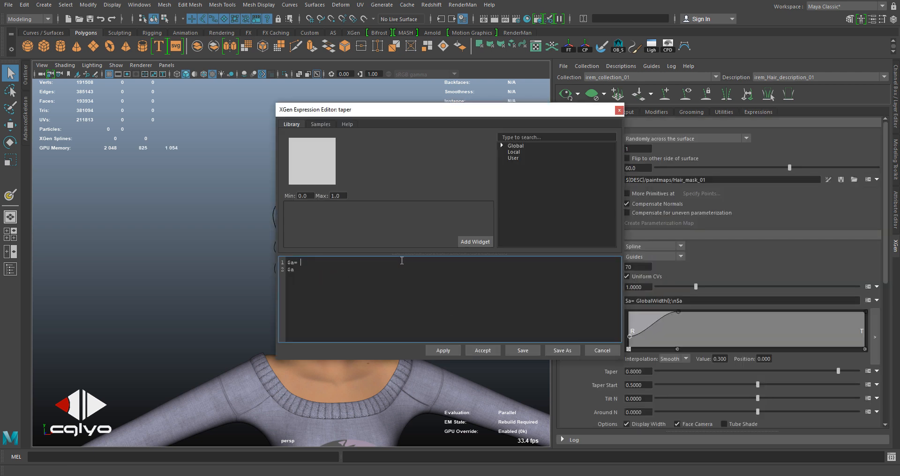
Enter $a= GlobalTaper(); for the hair taper and select the whole expression for copying
type("GlobalTaper")
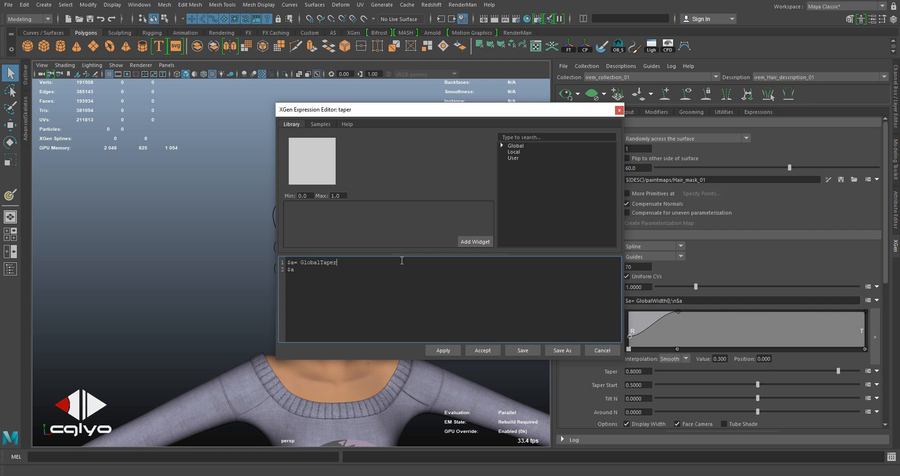
type("();")
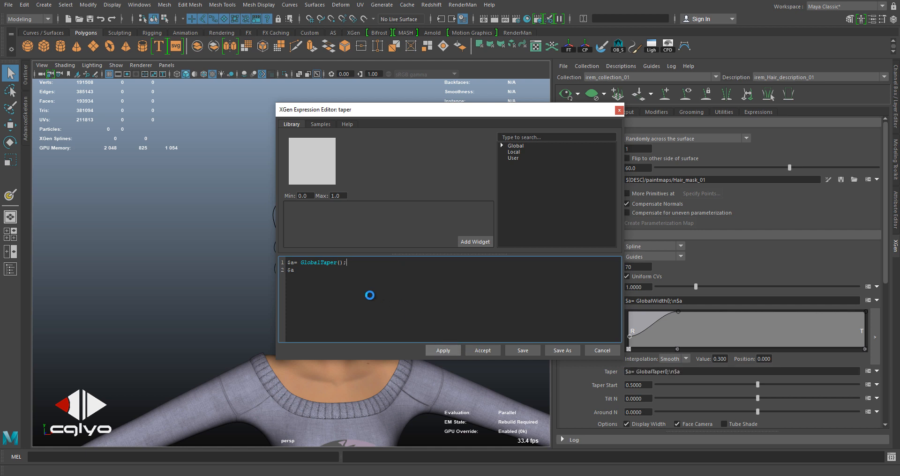
triple_click(319, 262)
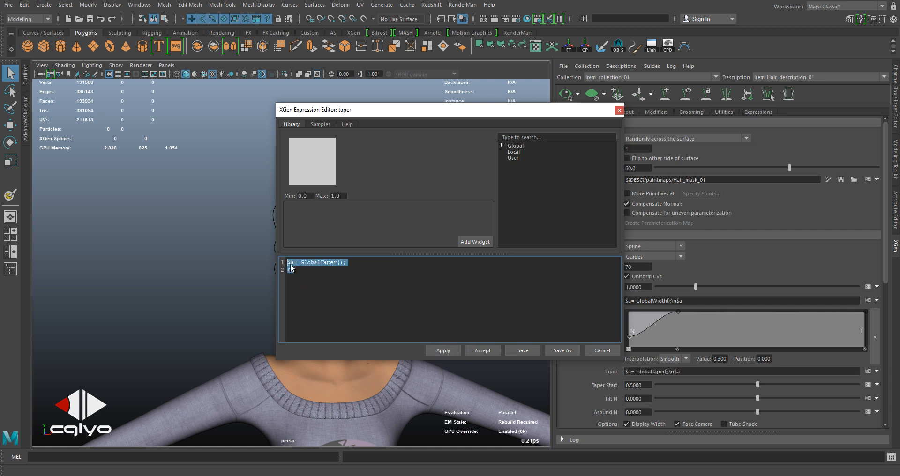
Paste the GlobalTaper() expression into the ponytail's Taper field, accept it, and show the sliders
left_click(482, 351)
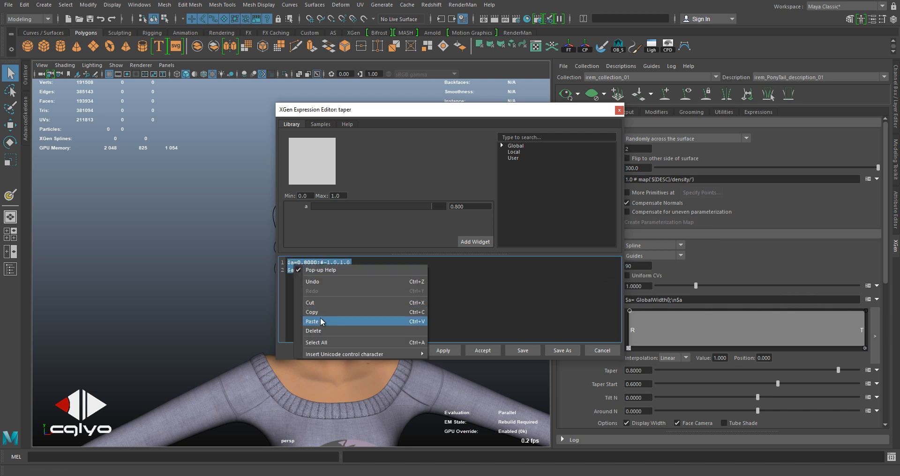
left_click(311, 322)
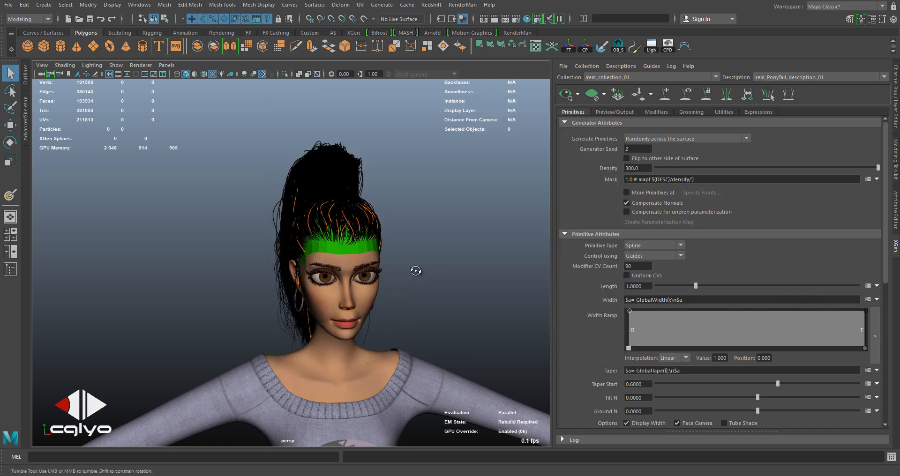
left_click(758, 112)
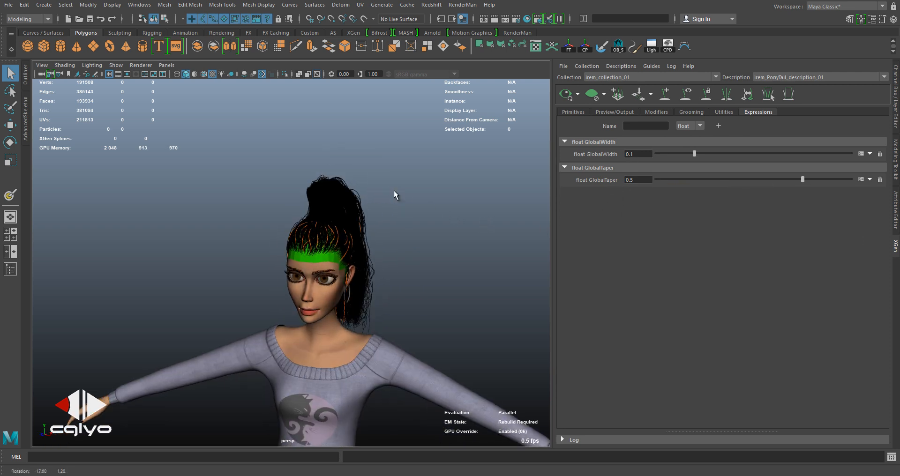
View the character's side profile and bring up the ponytail's Width and Taper expressions
left_click_drag(395, 195, 408, 192)
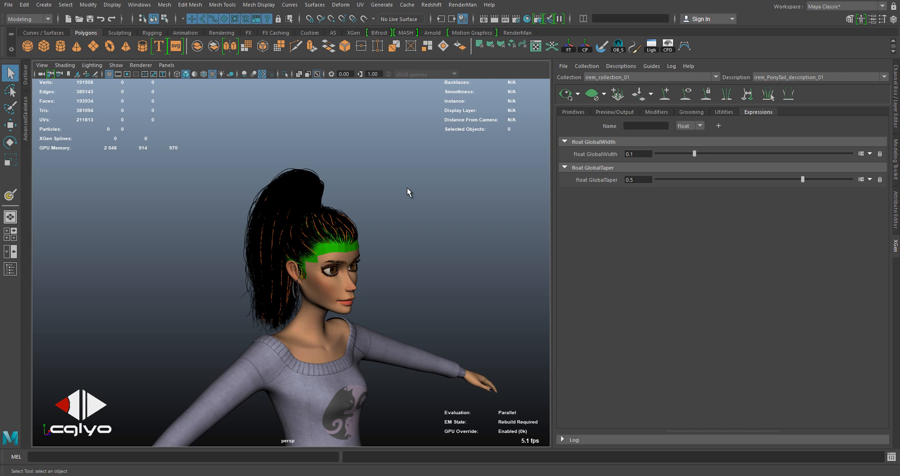
mouse_move(480, 166)
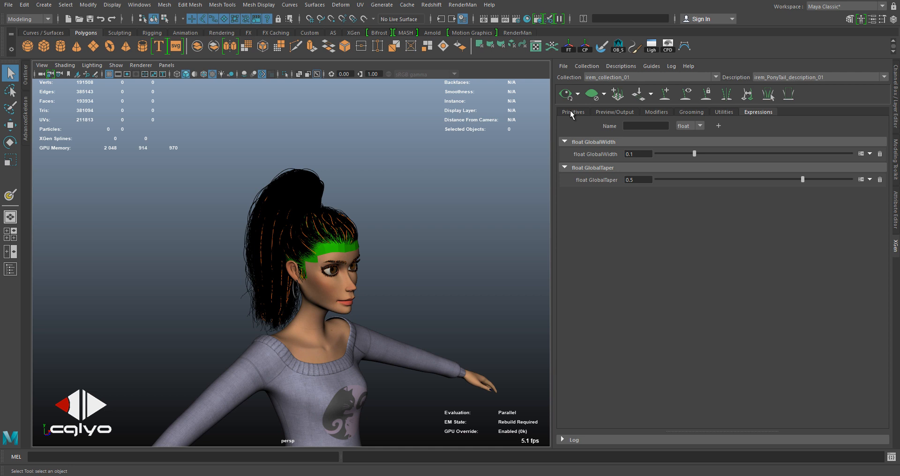
left_click(572, 112)
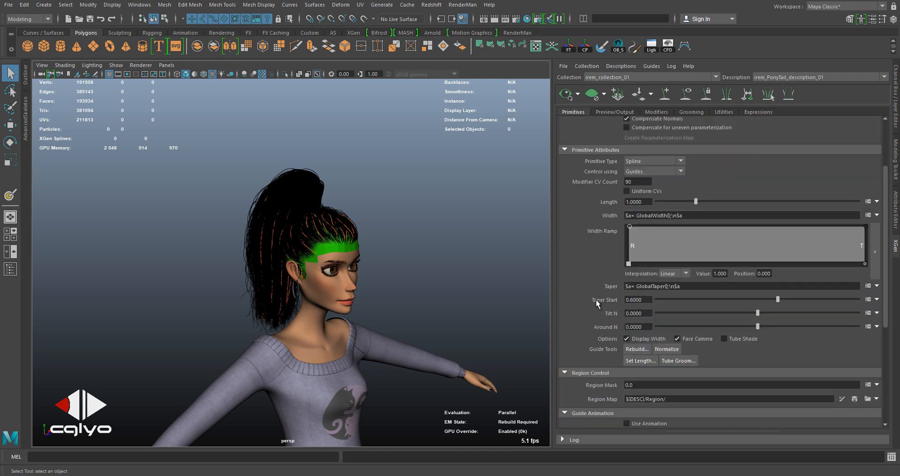
mouse_move(602, 308)
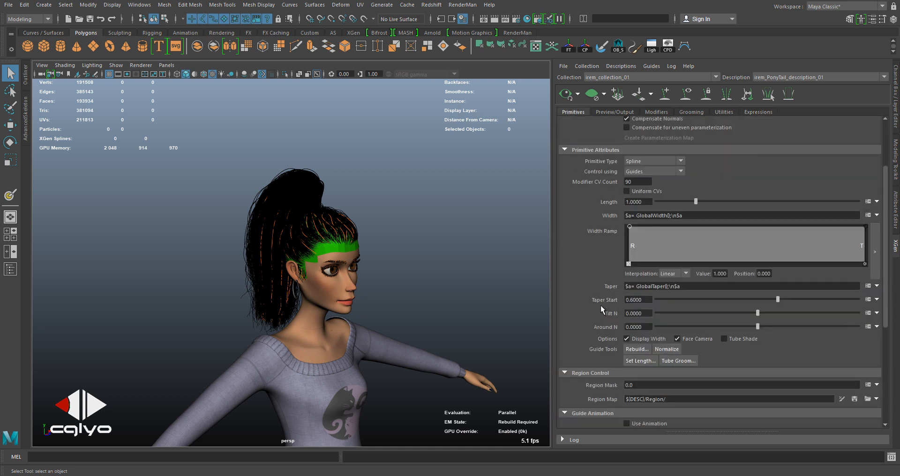